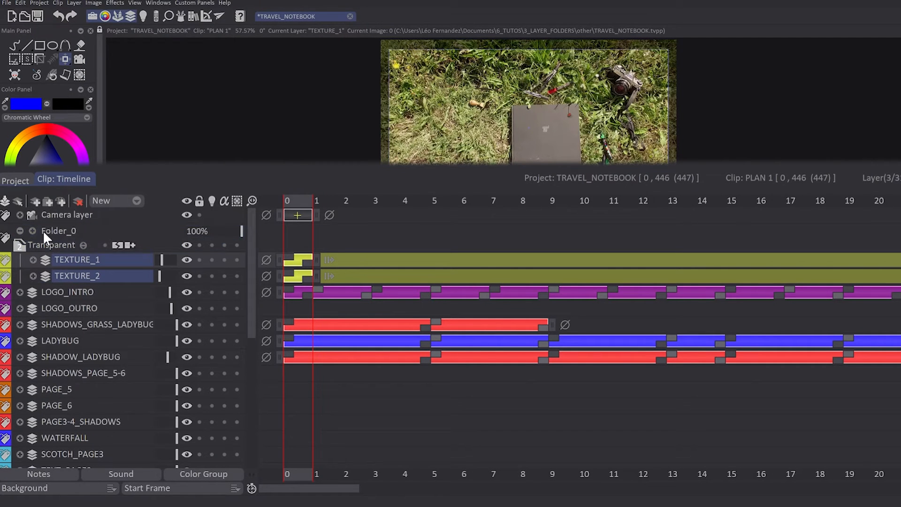
mouse_move(31, 249)
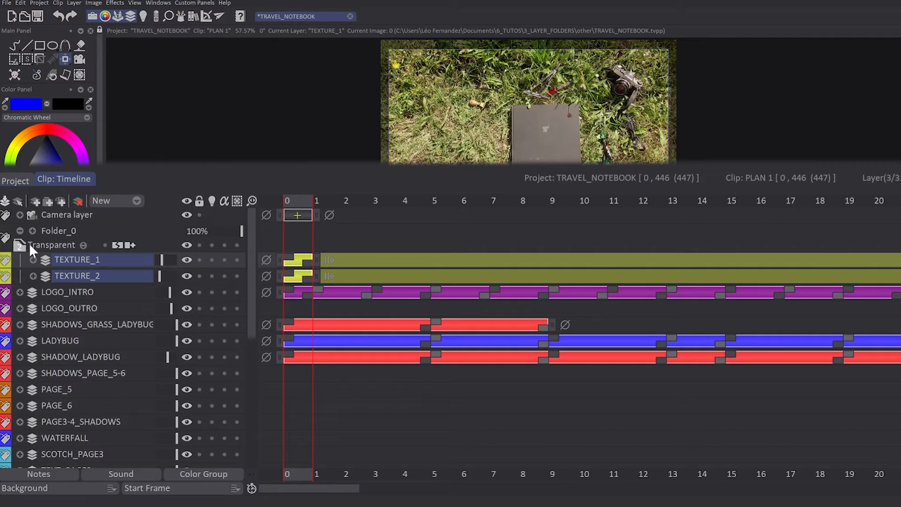
mouse_move(30, 257)
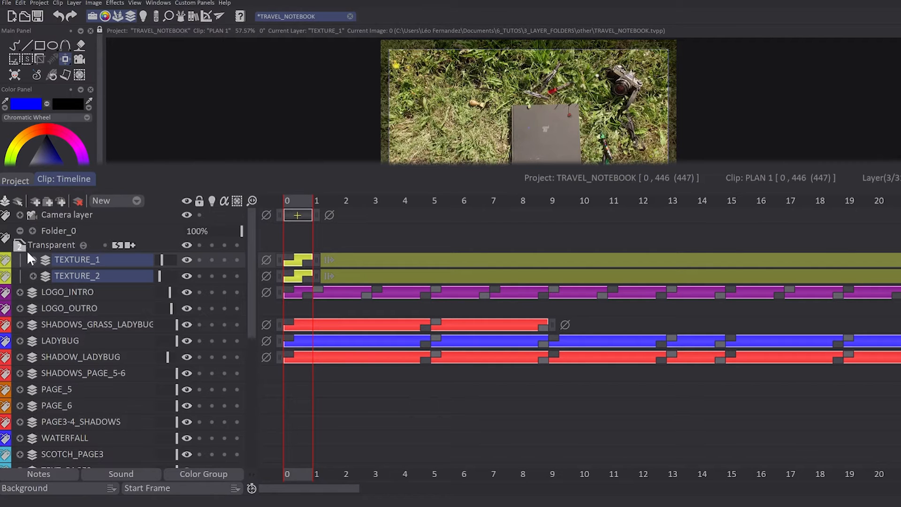
mouse_move(11, 260)
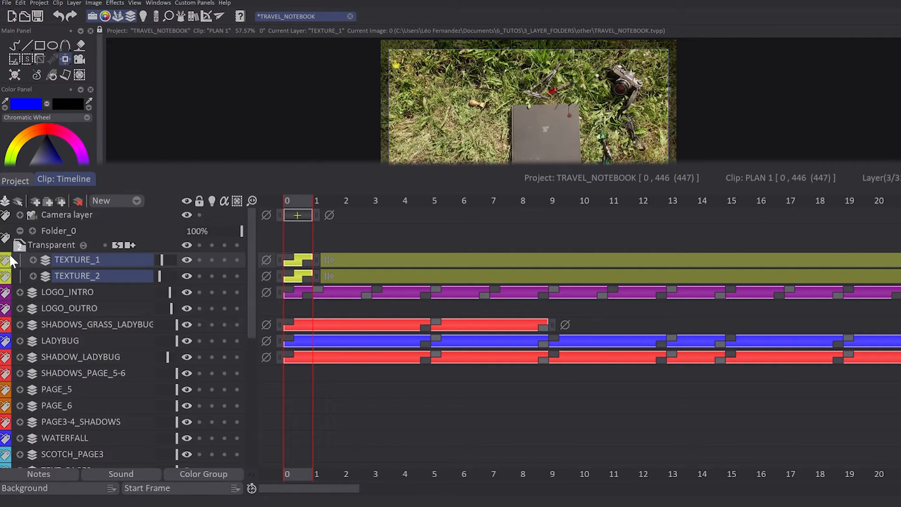
mouse_move(105, 282)
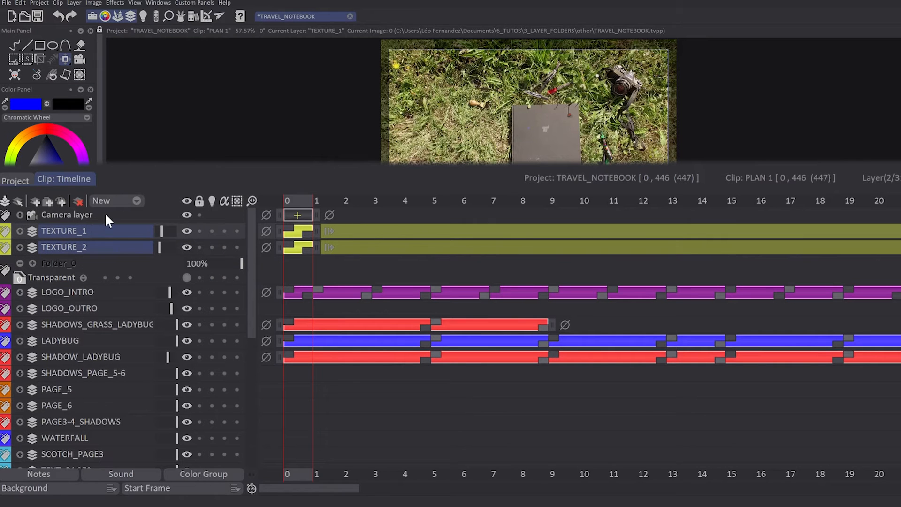
mouse_move(54, 211)
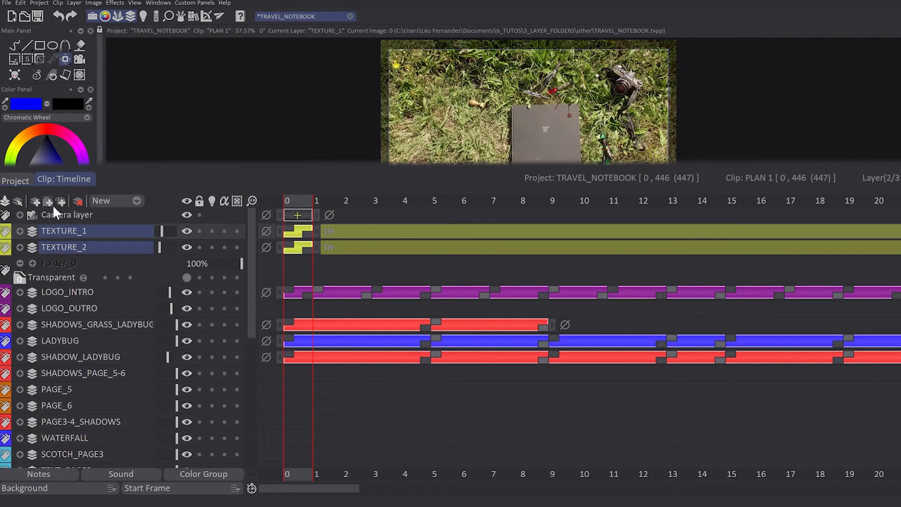
Group TEXTURE_1 and TEXTURE_2 into a new Folder_1 and expand it
left_click(48, 201)
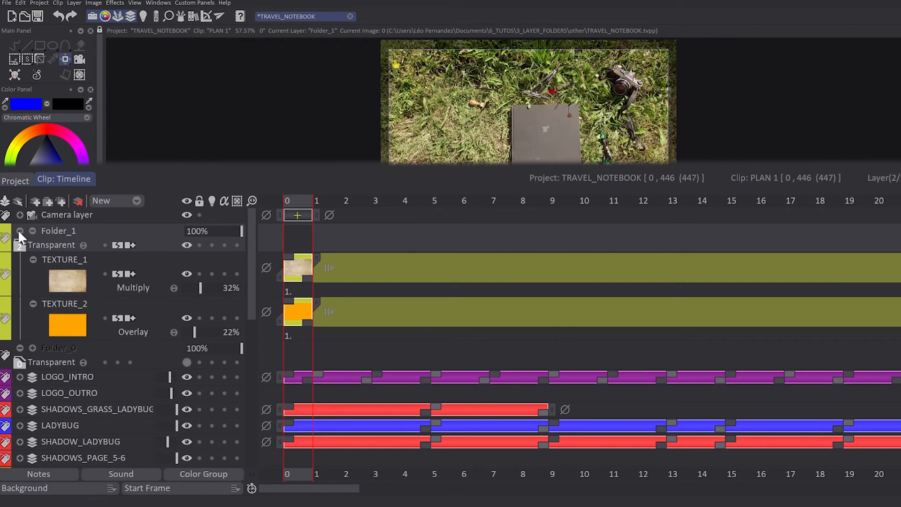
left_click(20, 230)
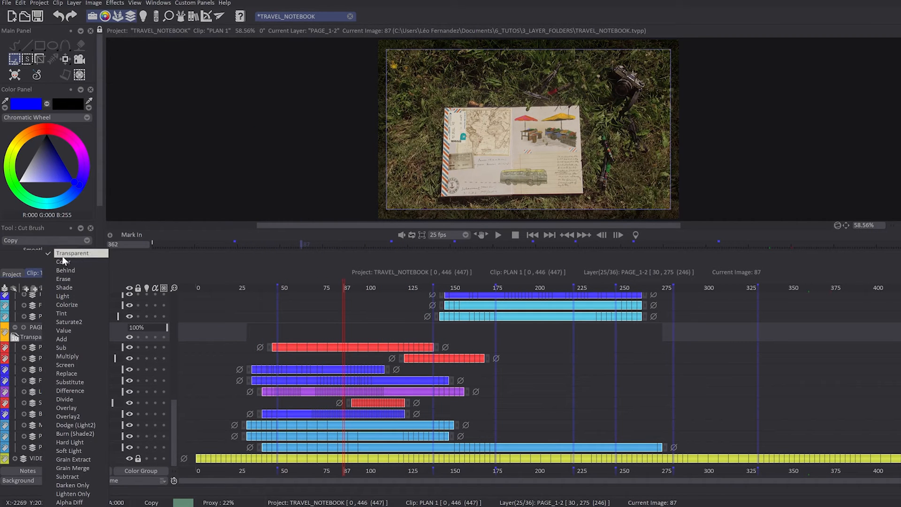
Set the PAGE_1-2 folder's blending mode to Transparent and review its inner layers
left_click(73, 253)
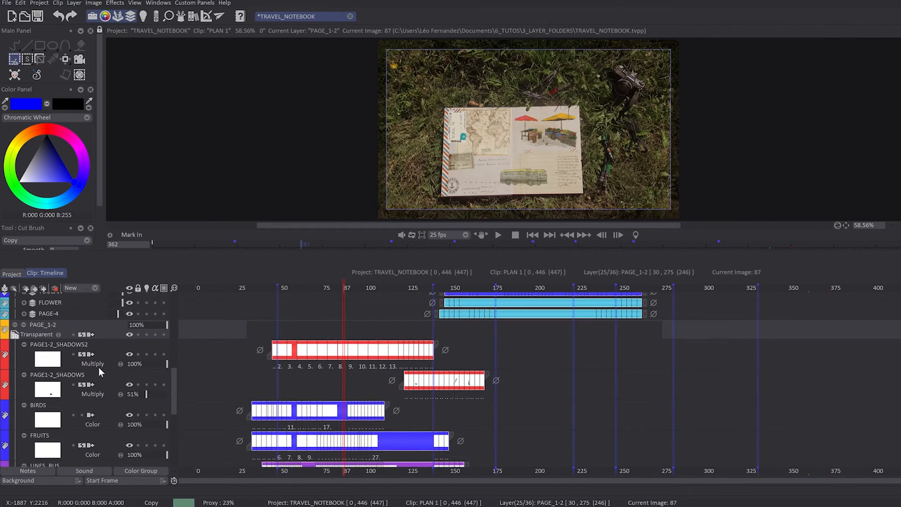
scroll("down", 3)
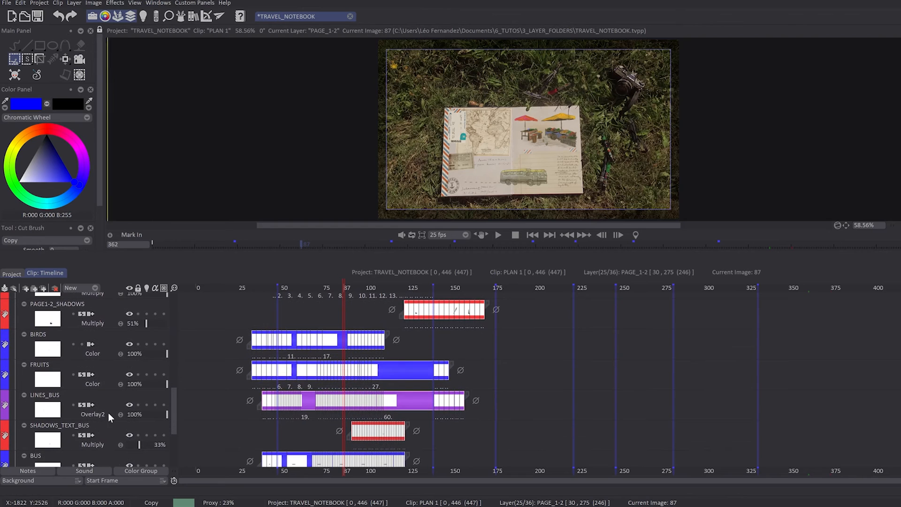